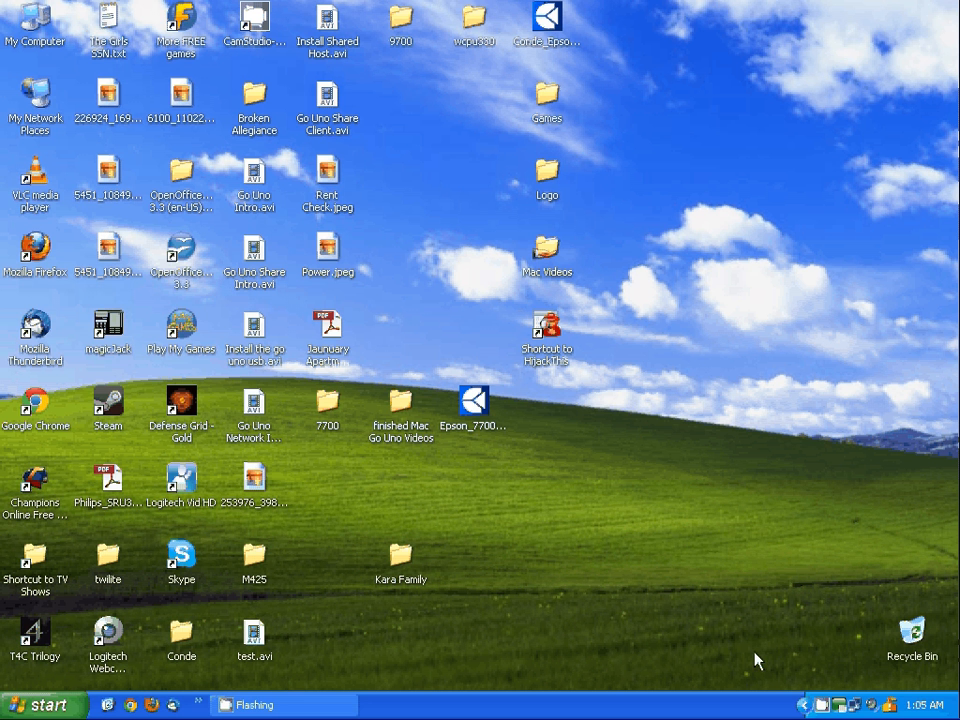
mouse_move(277, 677)
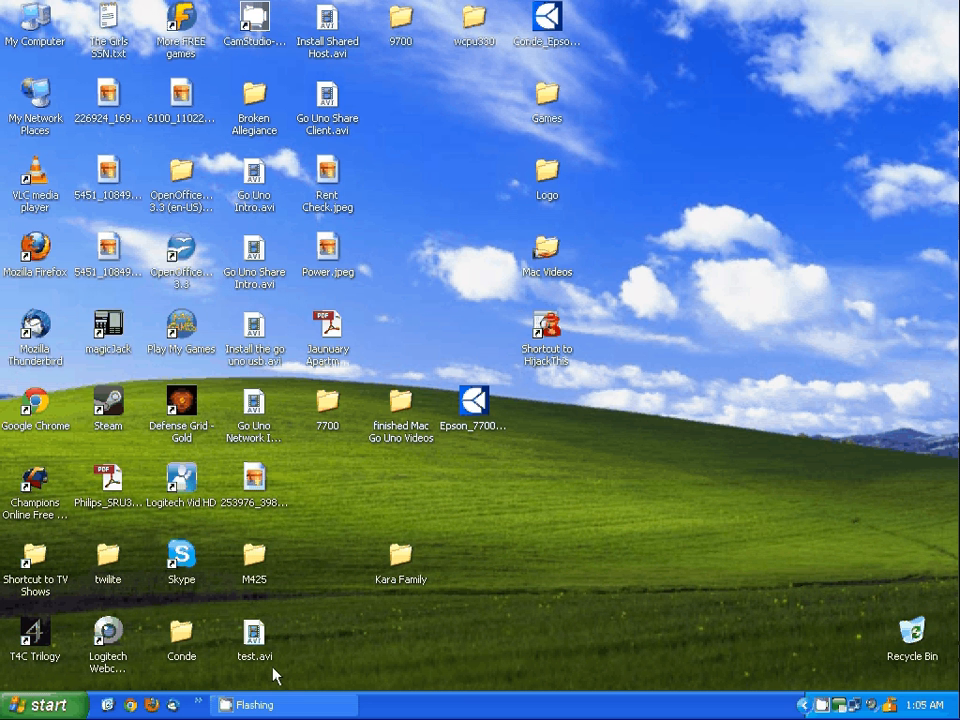
- Open the Start menu's All Programs list to reach Accessories
left_click(40, 704)
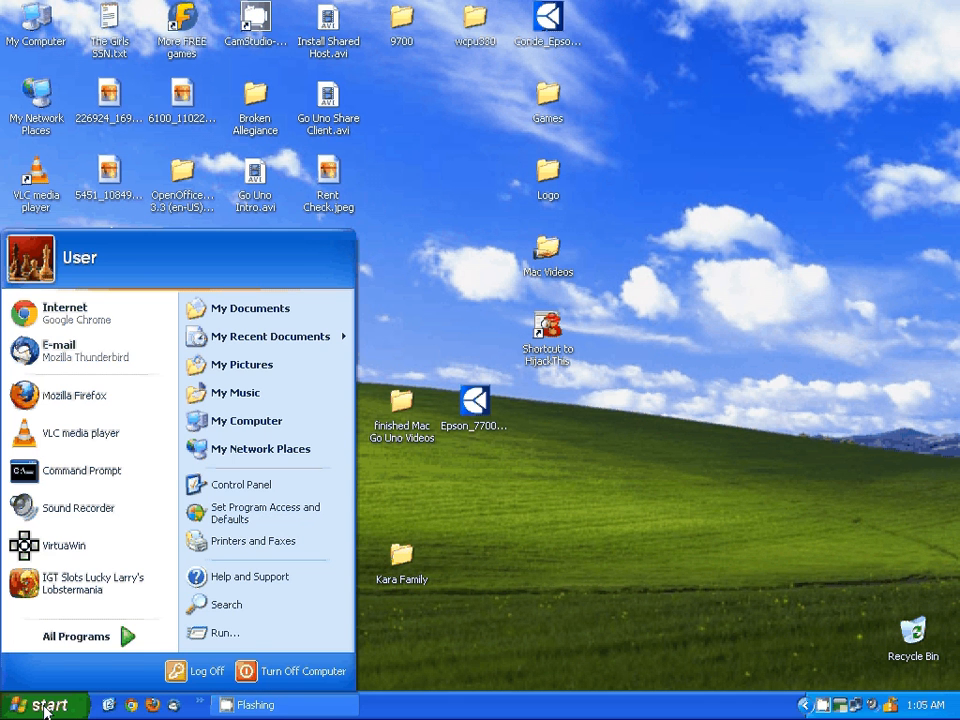
mouse_move(250, 632)
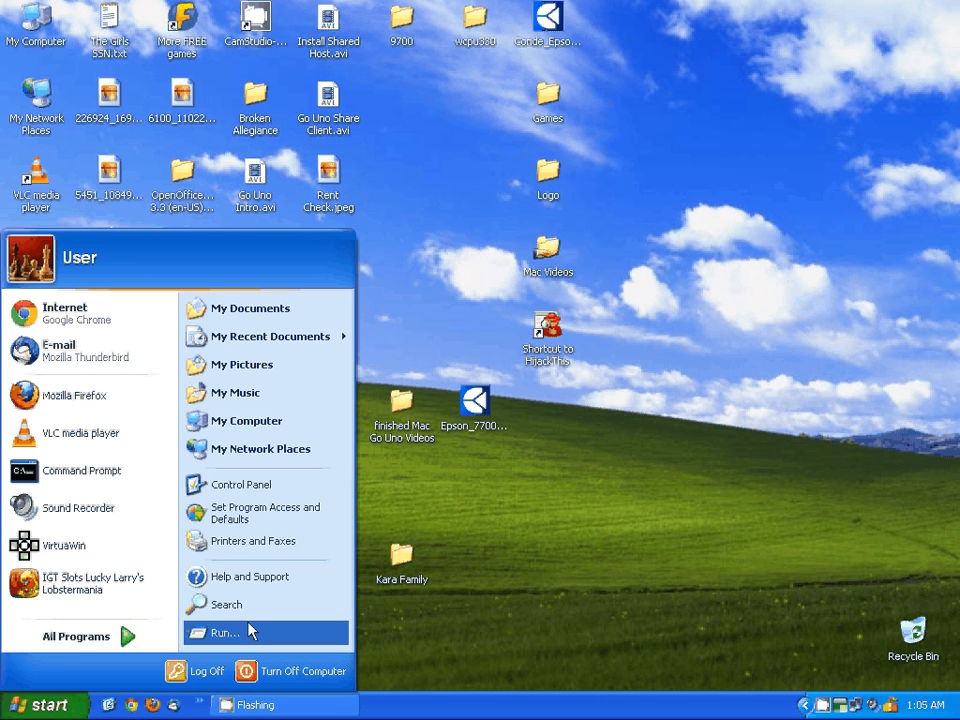
mouse_move(250, 513)
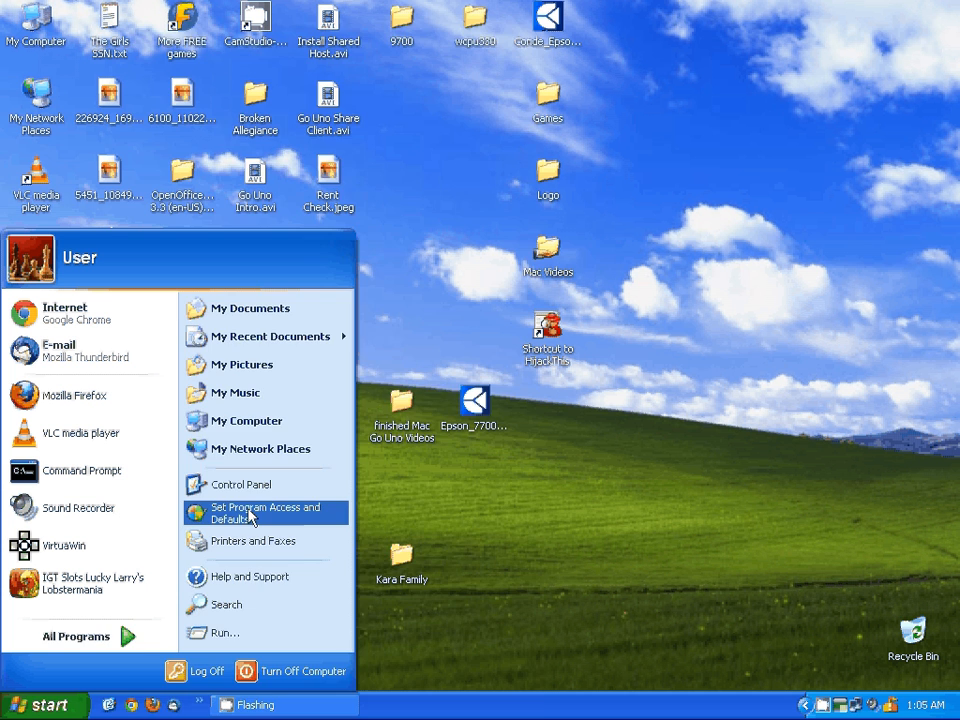
left_click(75, 637)
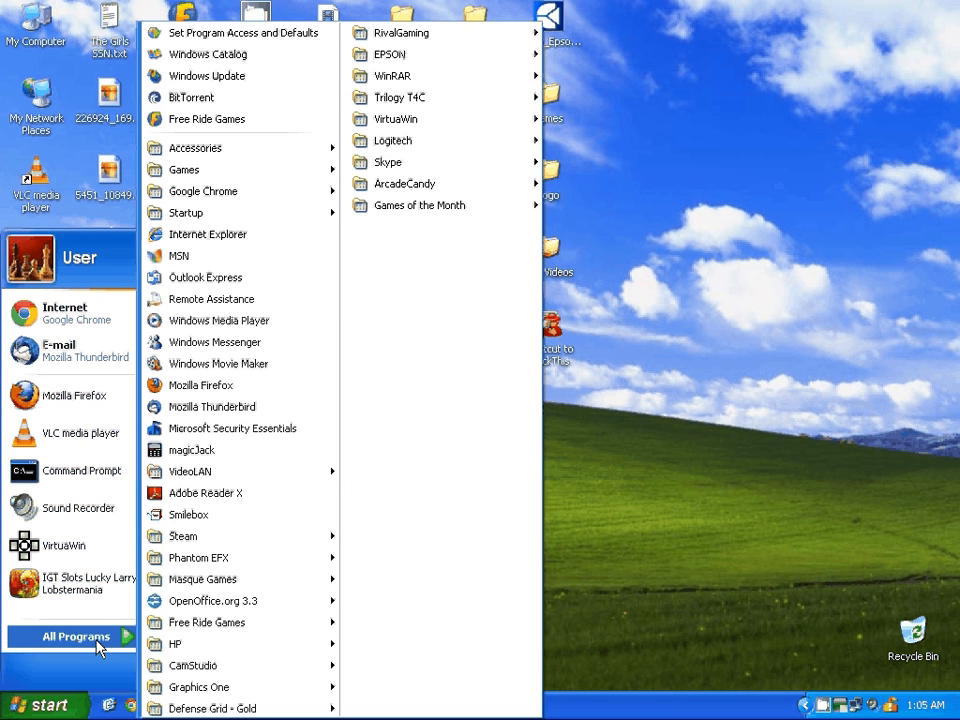
mouse_move(238, 149)
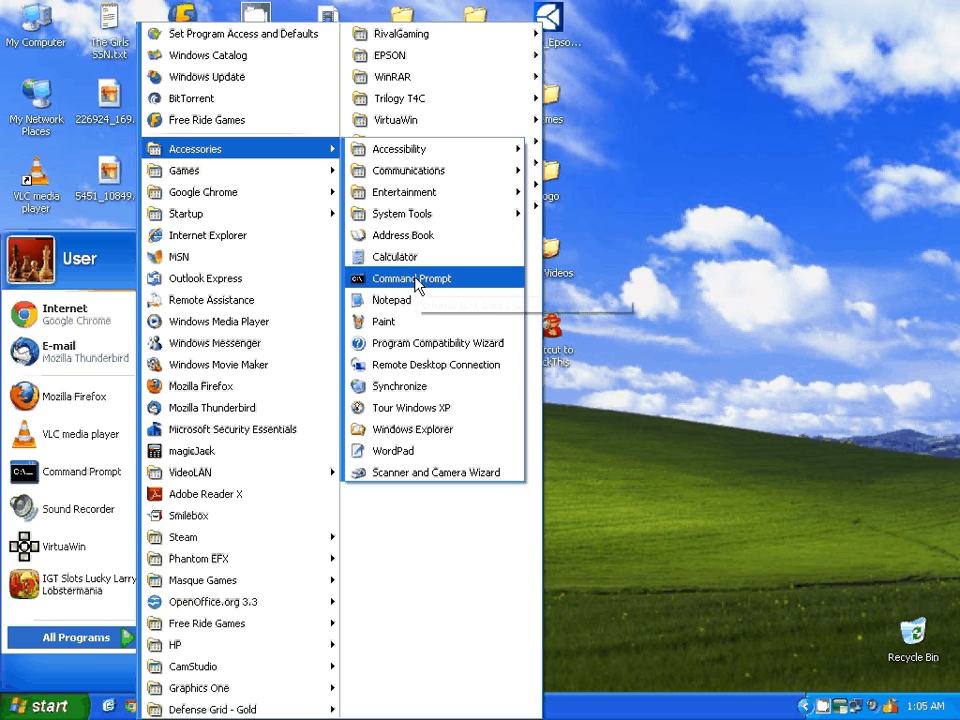
- Launch Command Prompt and run ipconfig to show IP 192.168.1.101 and gateway 192.168.1.1
left_click(410, 278)
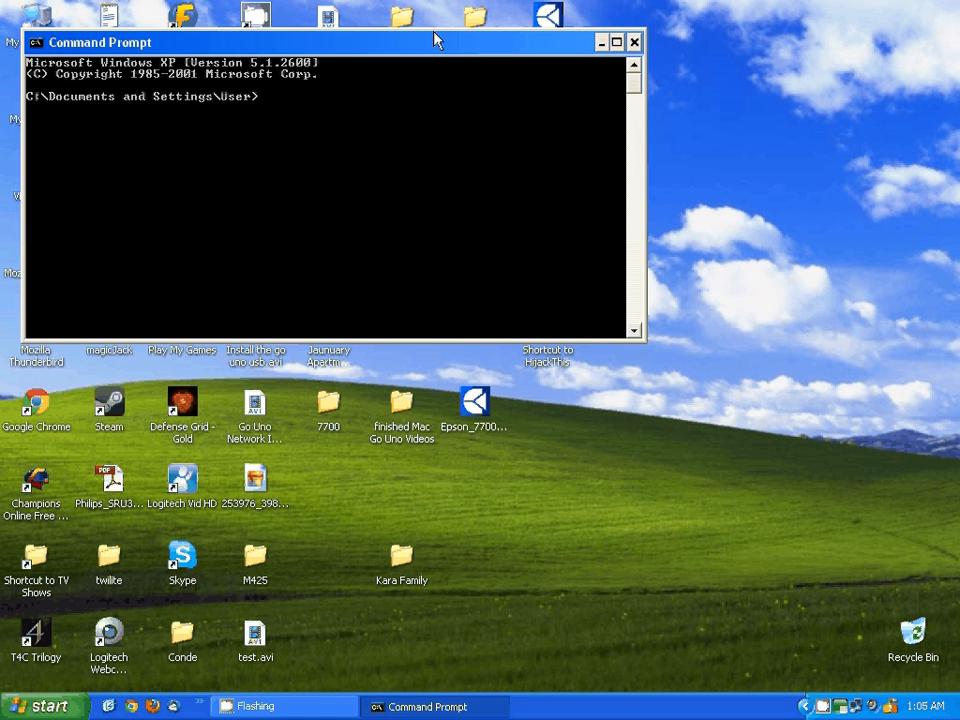
type("ipconi")
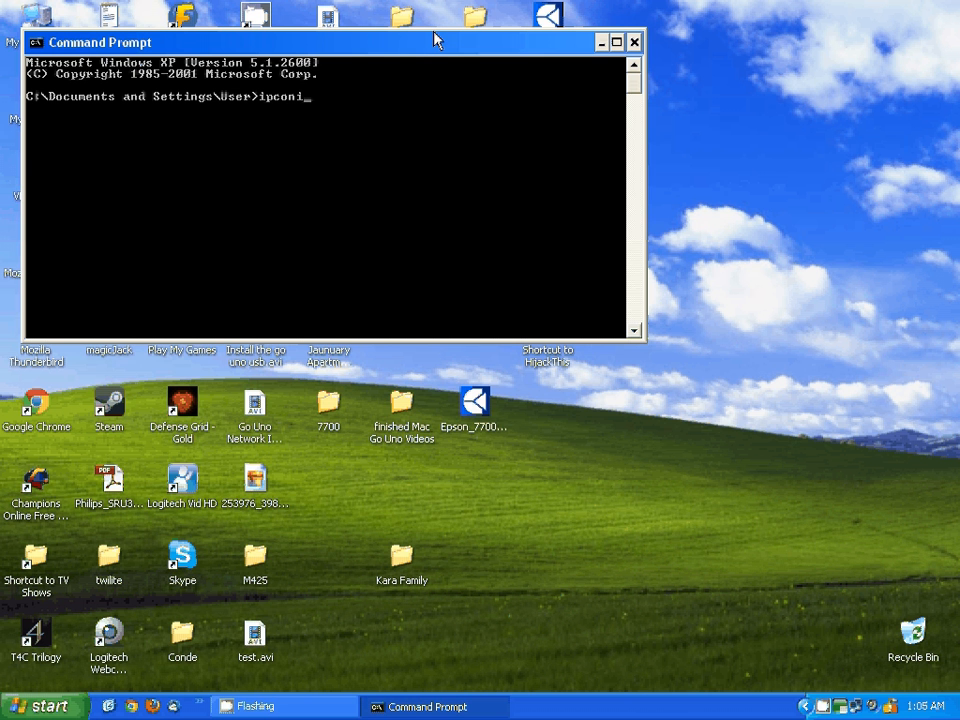
key("Backspace")
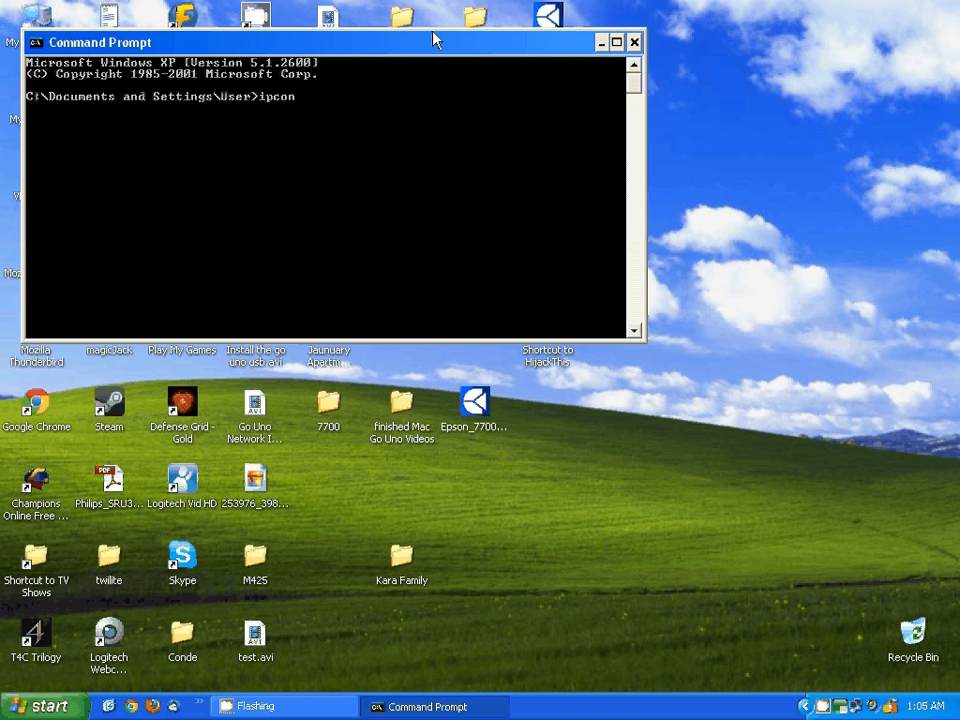
type("fig")
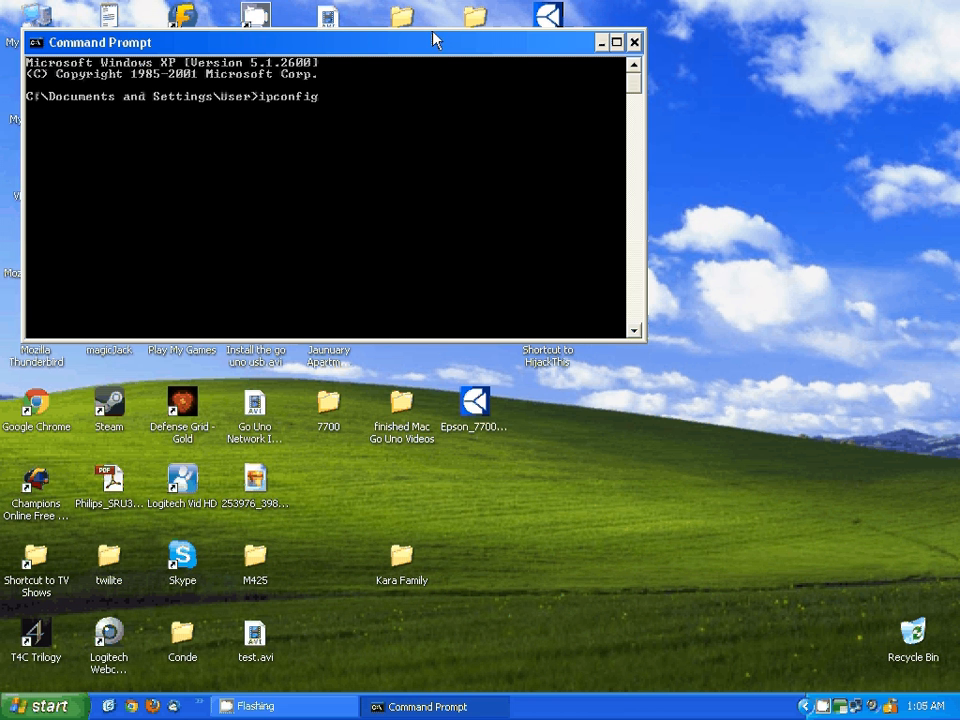
mouse_move(437, 83)
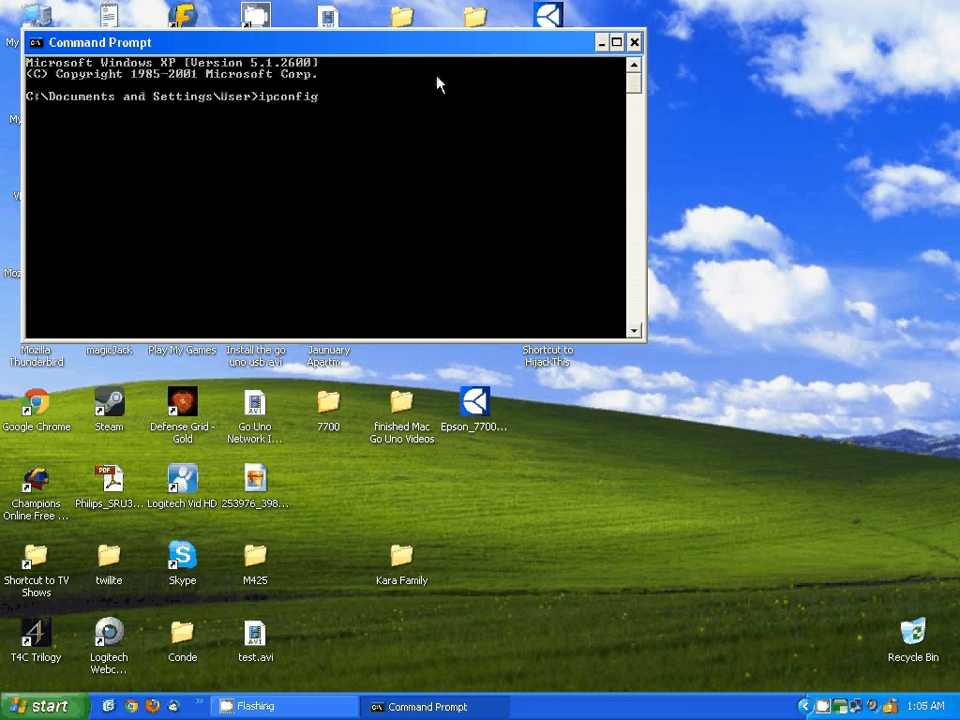
key("Return")
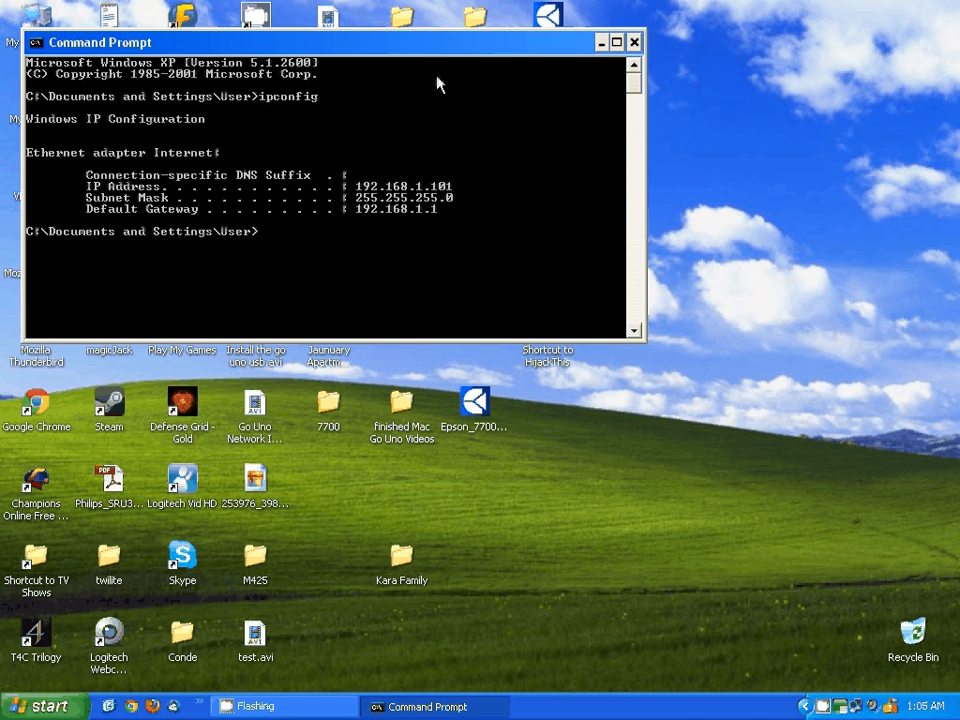
mouse_move(455, 79)
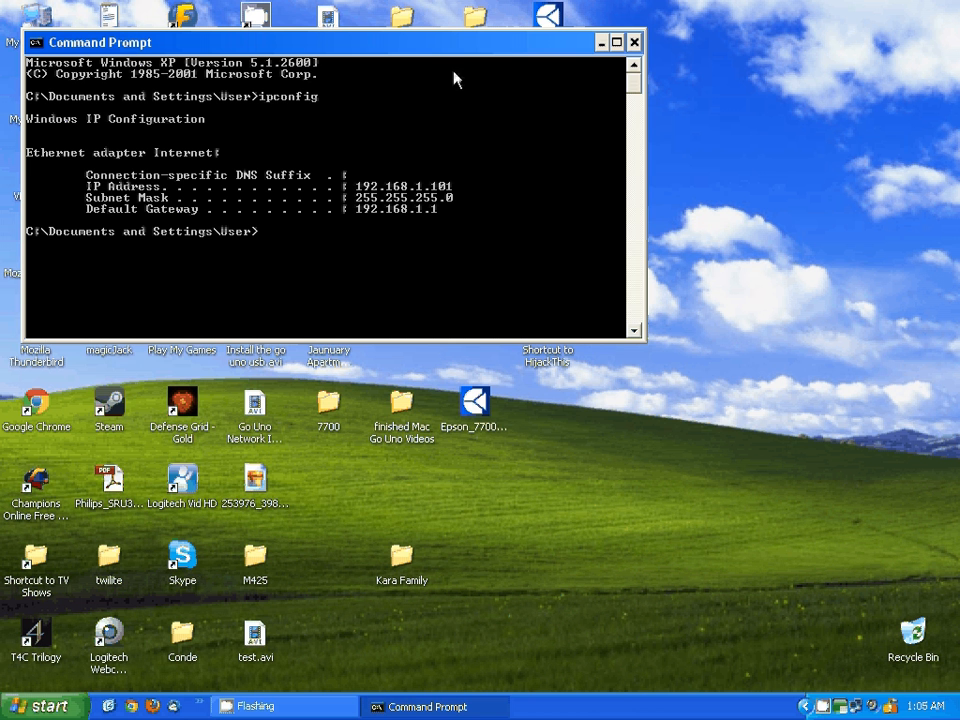
mouse_move(480, 165)
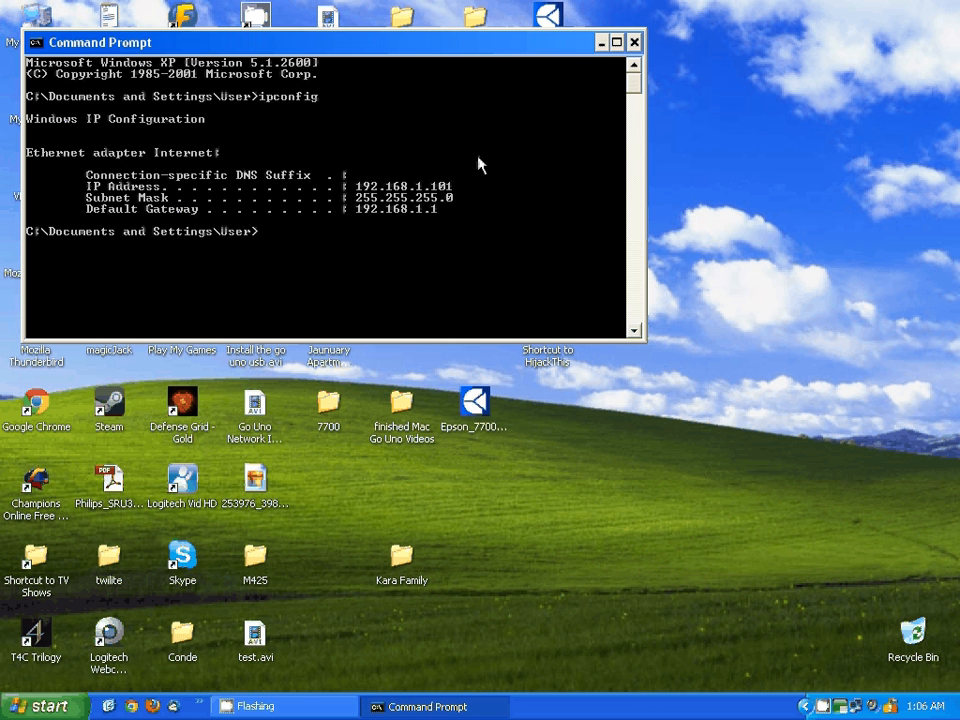
mouse_move(300, 160)
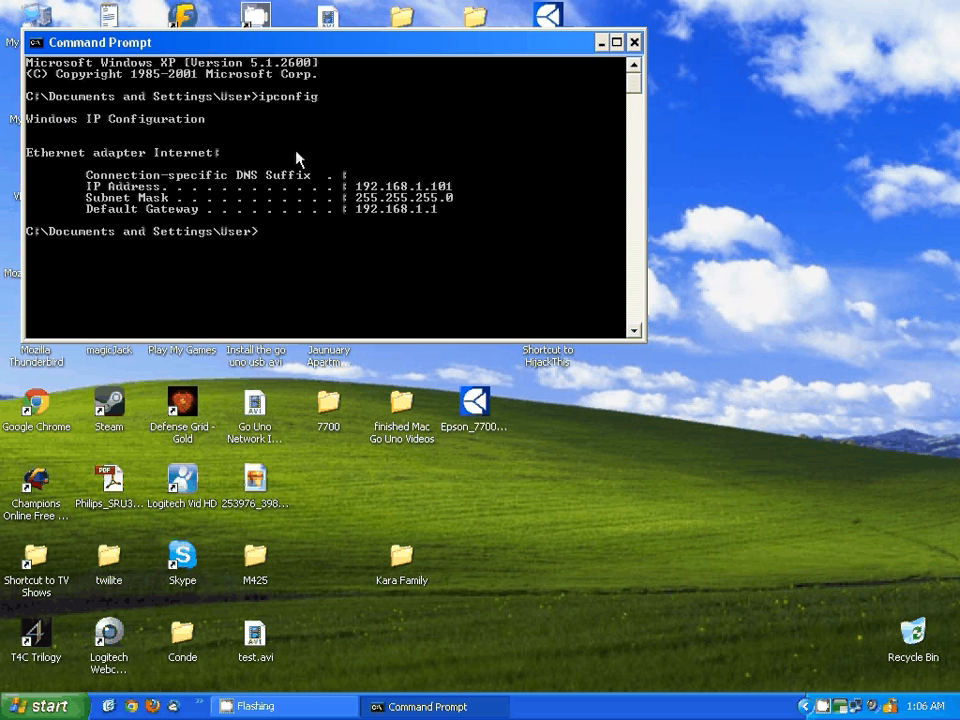
mouse_move(450, 205)
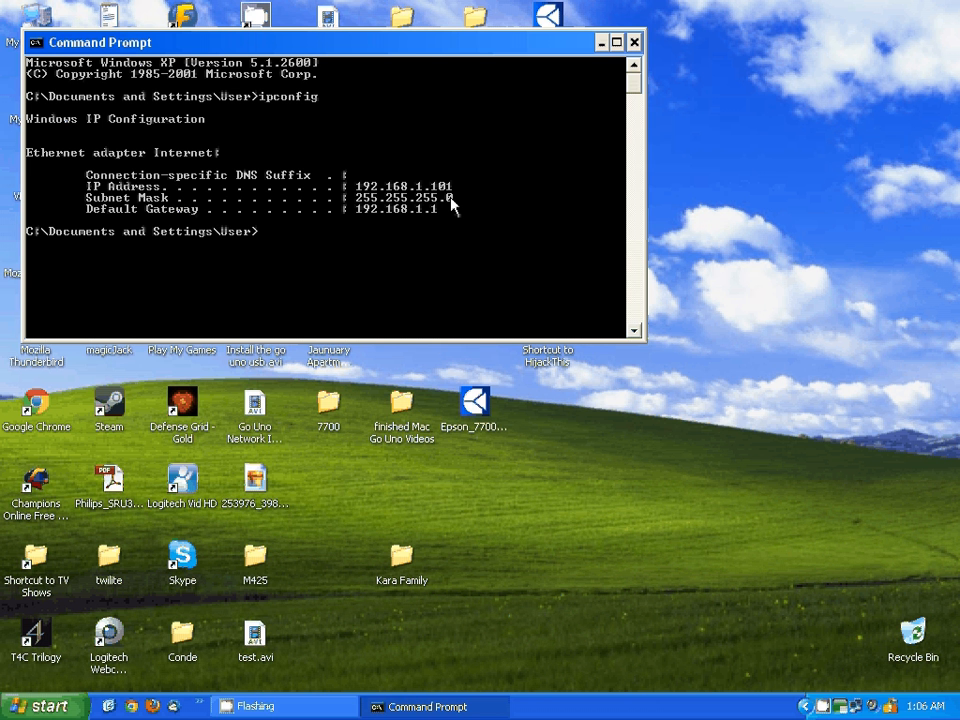
mouse_move(165, 690)
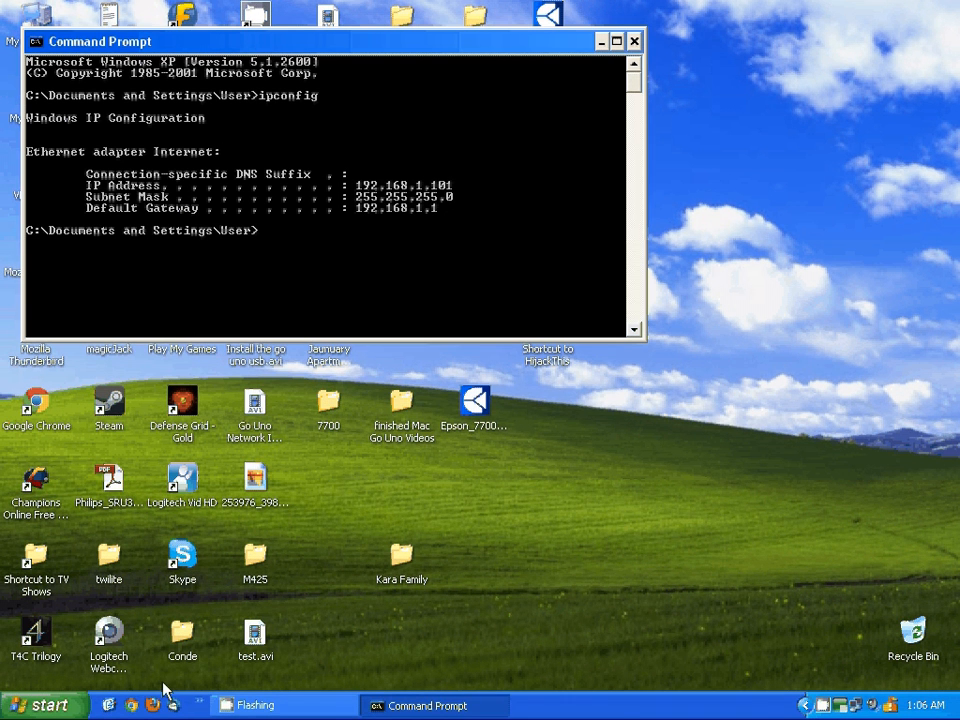
mouse_move(768, 428)
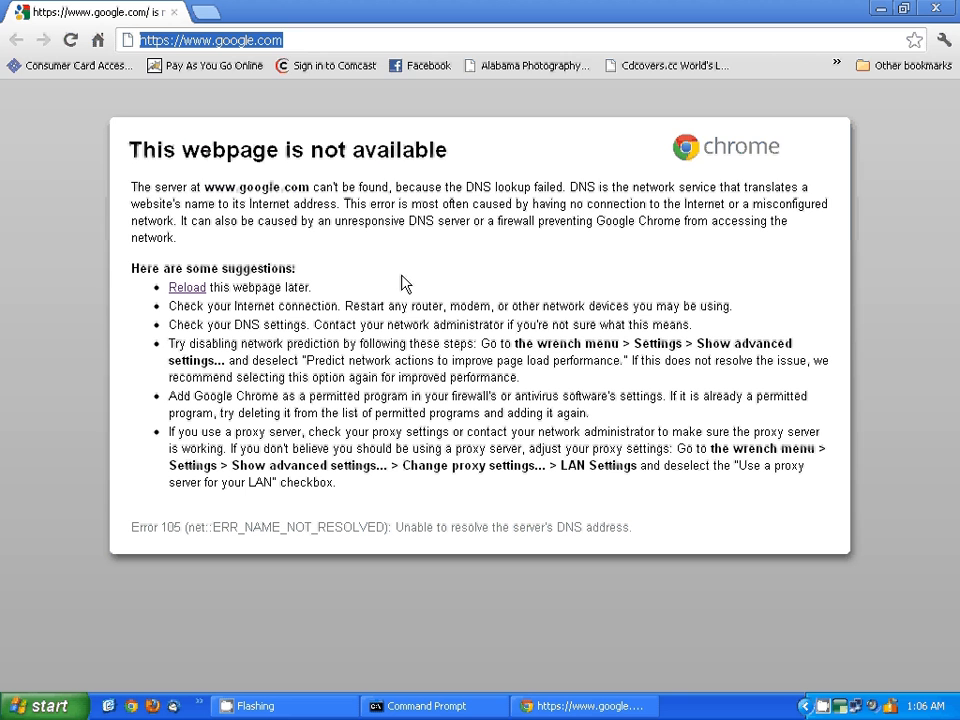
- Enter the gateway address 192.168.1.1 in Chrome's address bar
type("192.168.1.1")
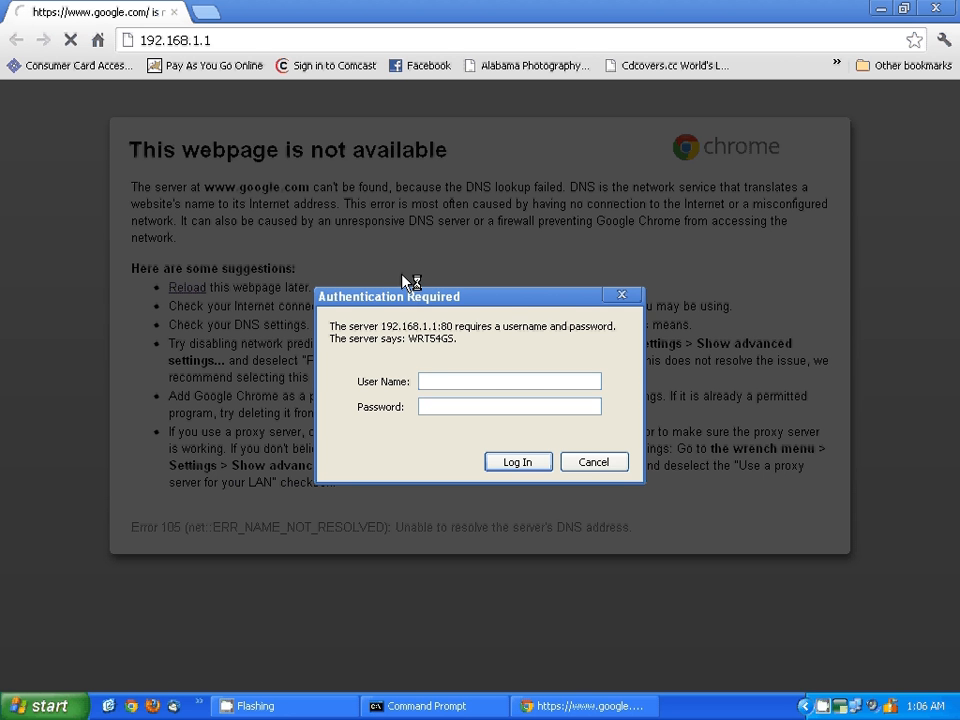
left_click(510, 381)
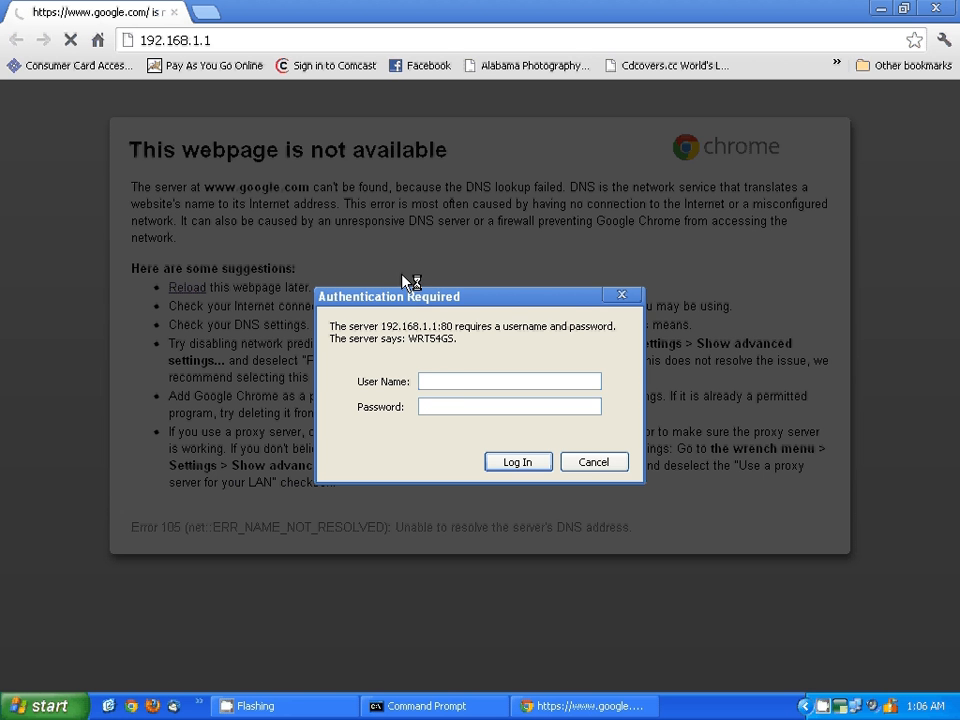
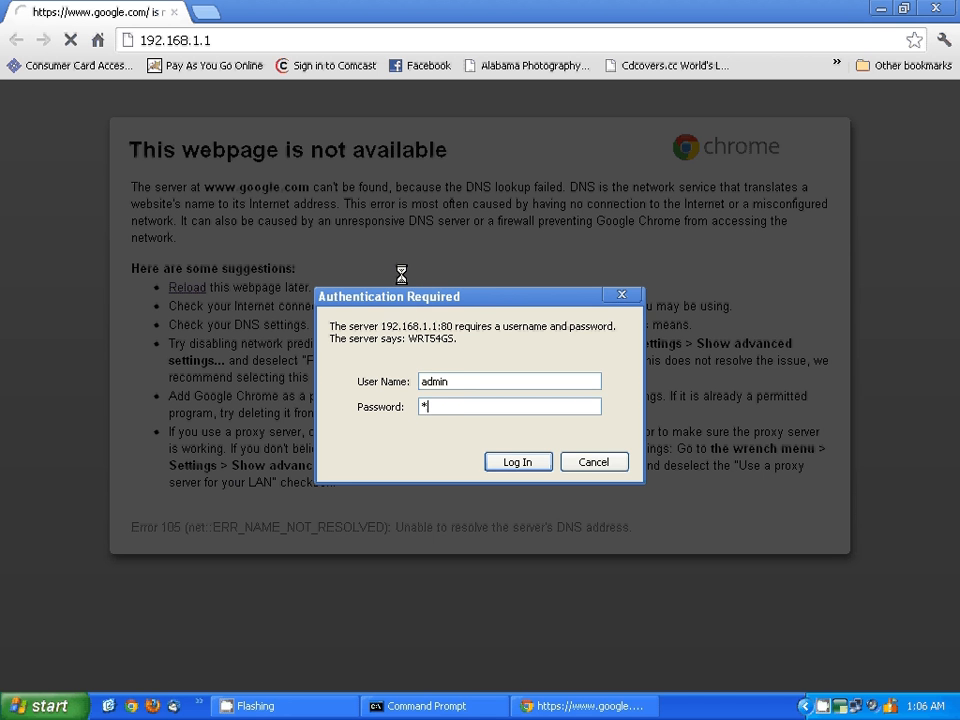
left_click(518, 461)
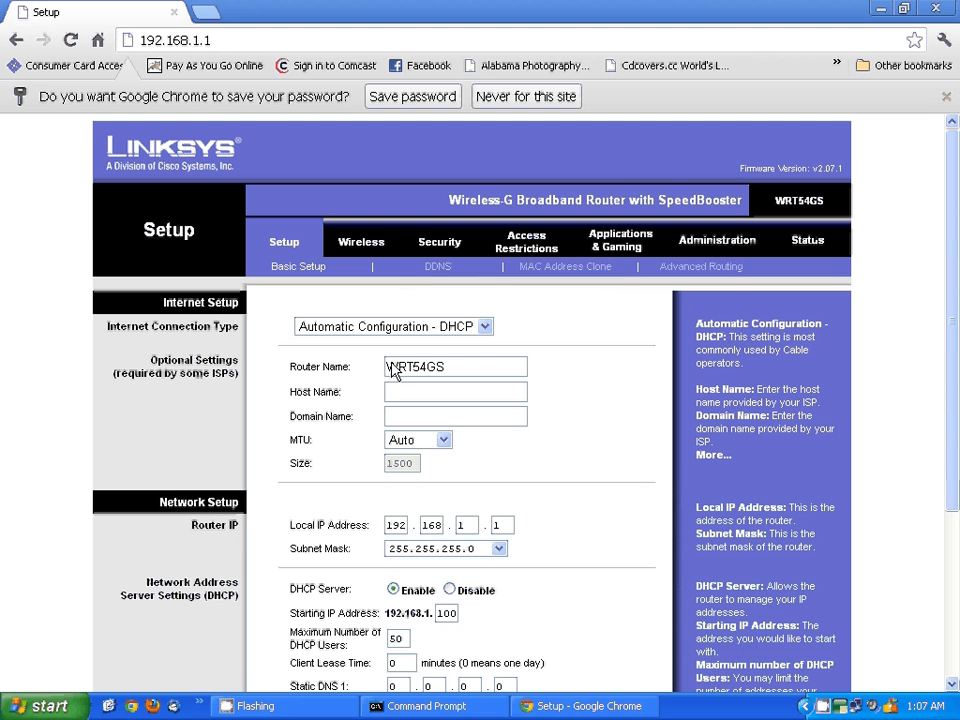
mouse_move(613, 470)
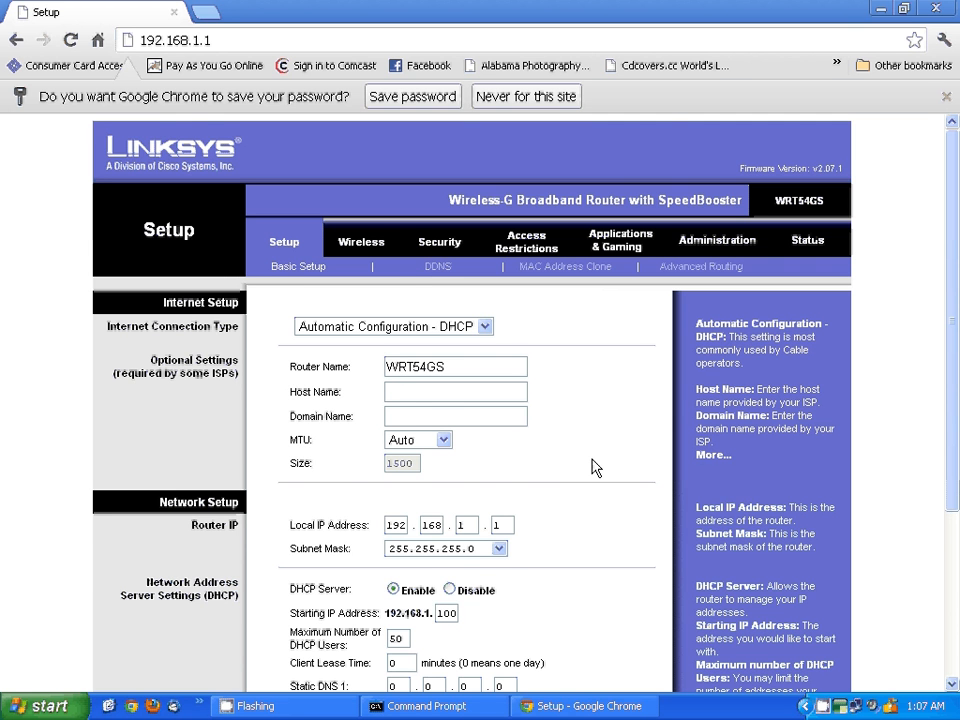
- Scroll the Basic Setup page to the DHCP settings: start 192.168.1.100, 50 users
scroll("down", 3)
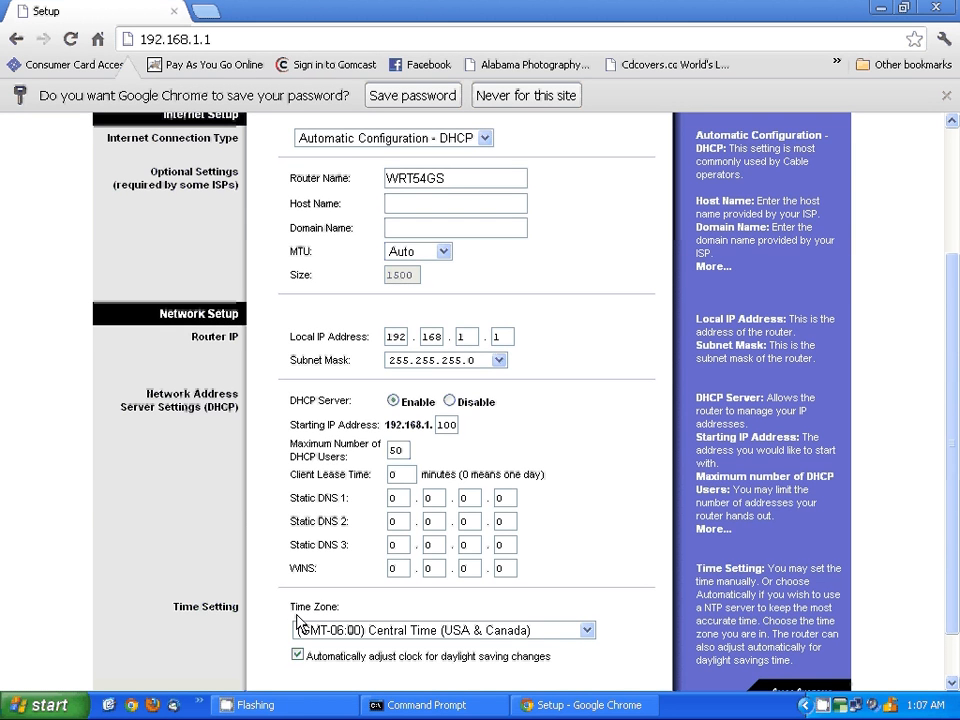
scroll("up", 3)
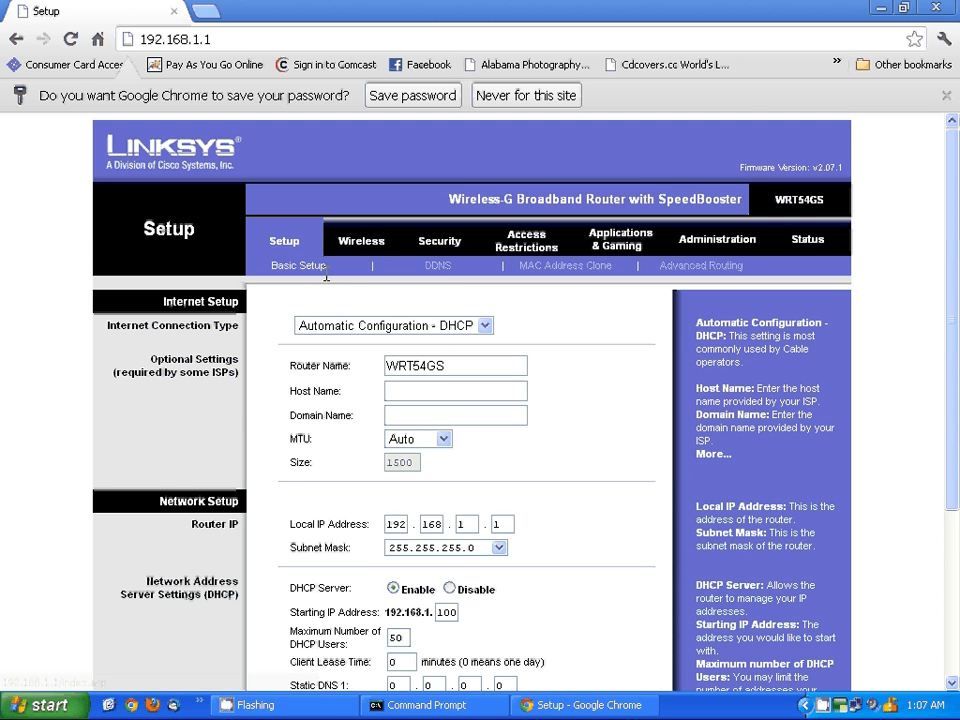
scroll("down", 3)
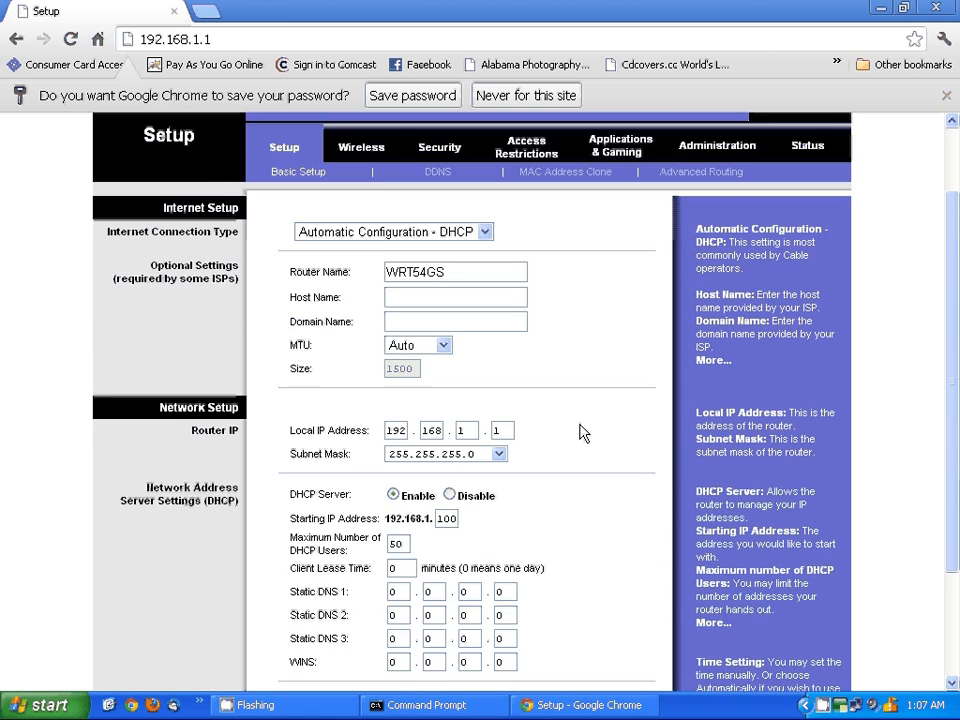
scroll("down", 3)
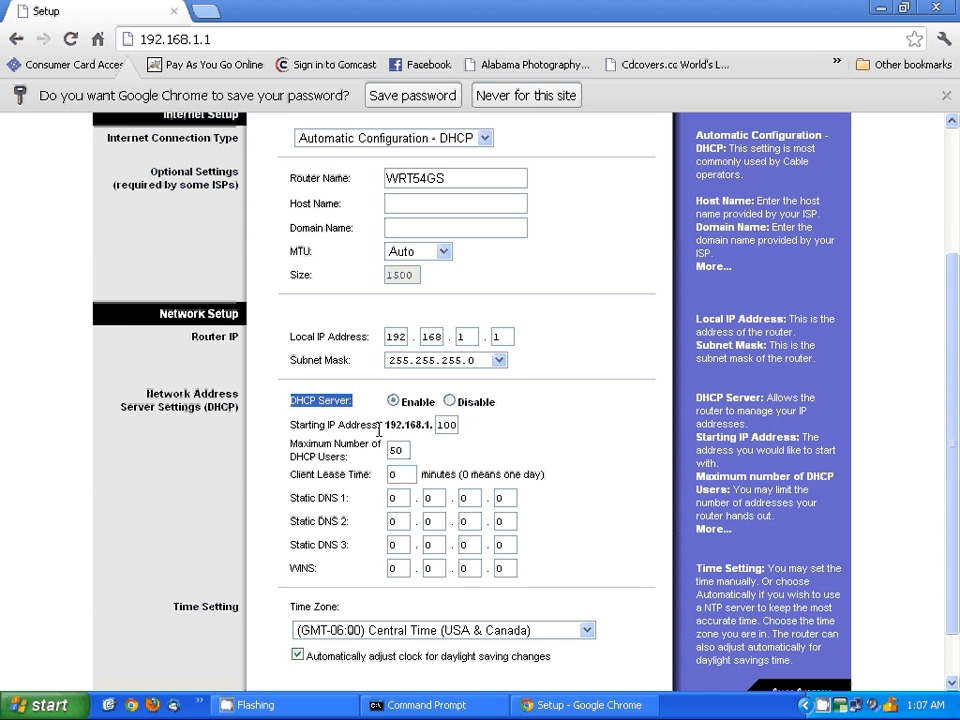
mouse_move(440, 350)
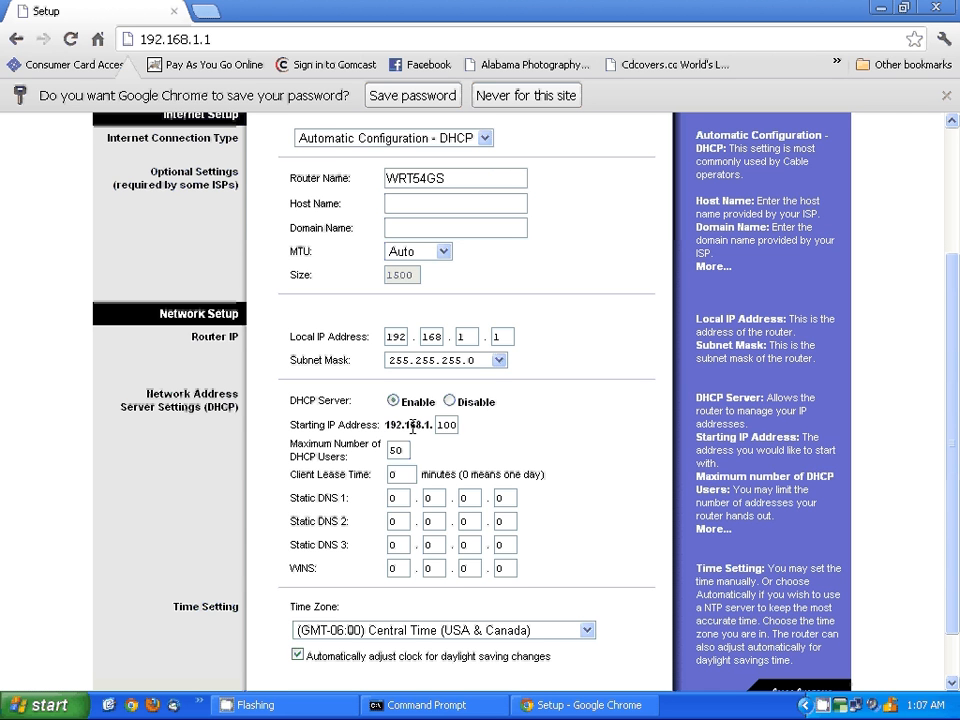
mouse_move(417, 441)
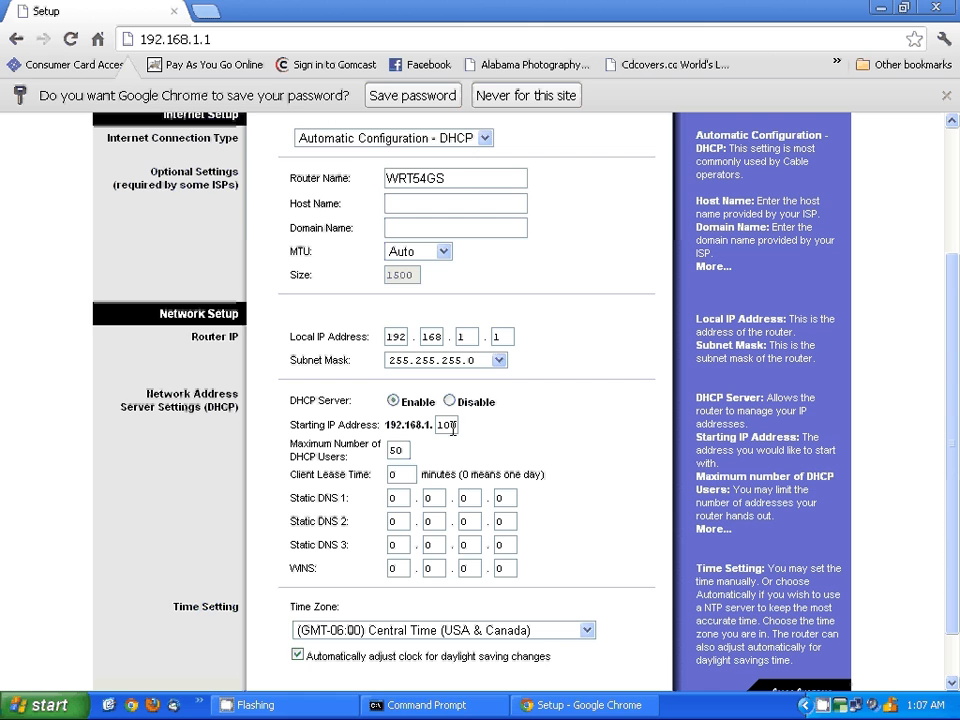
left_click(420, 705)
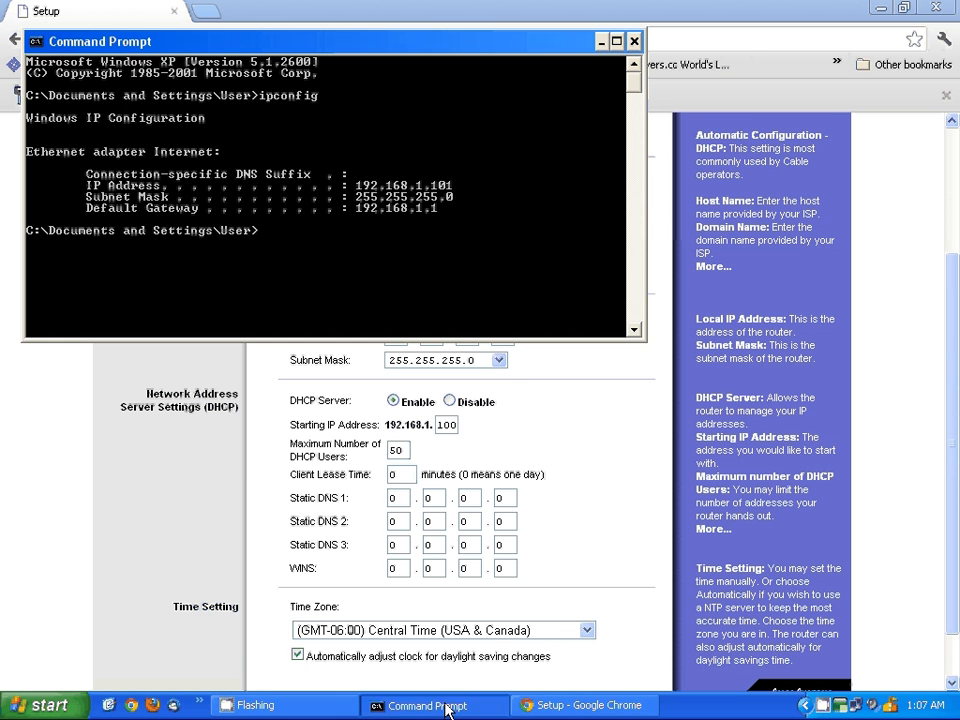
mouse_move(383, 210)
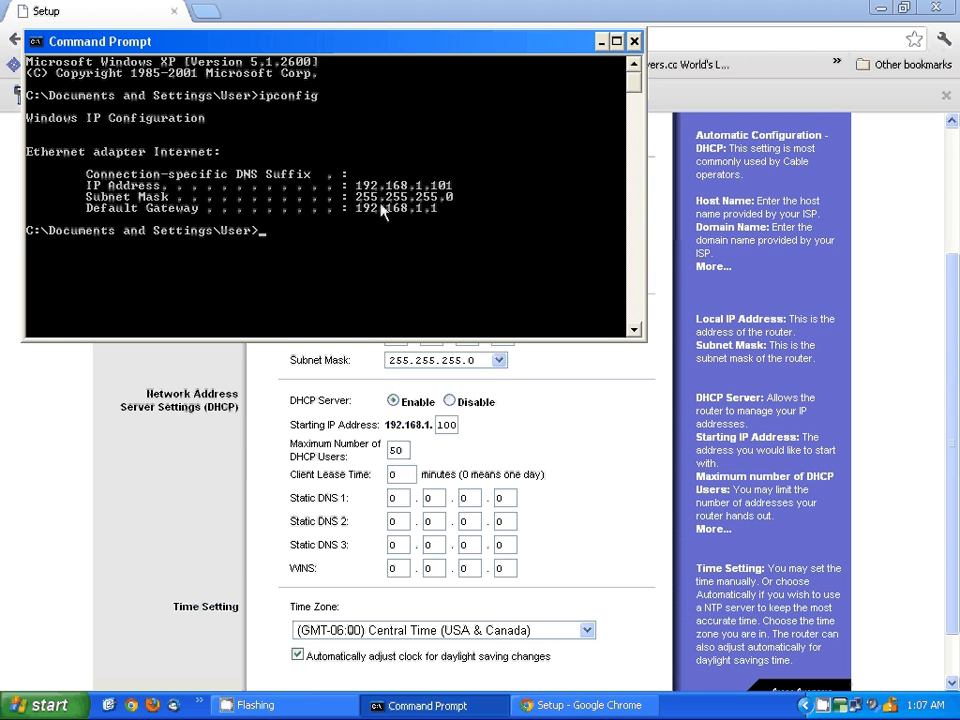
mouse_move(453, 199)
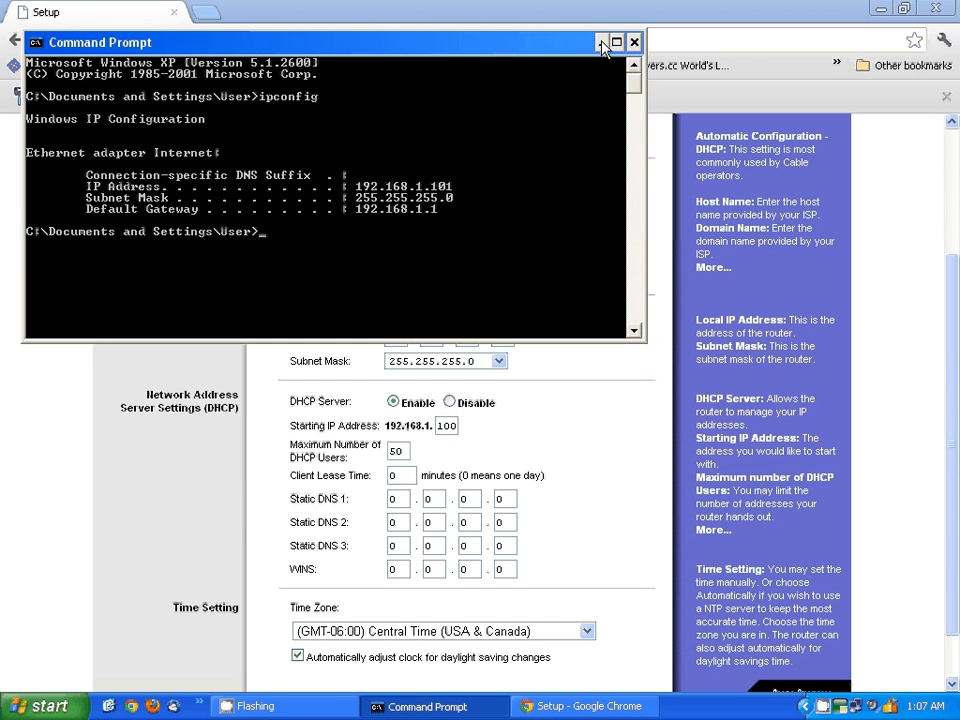
mouse_move(601, 42)
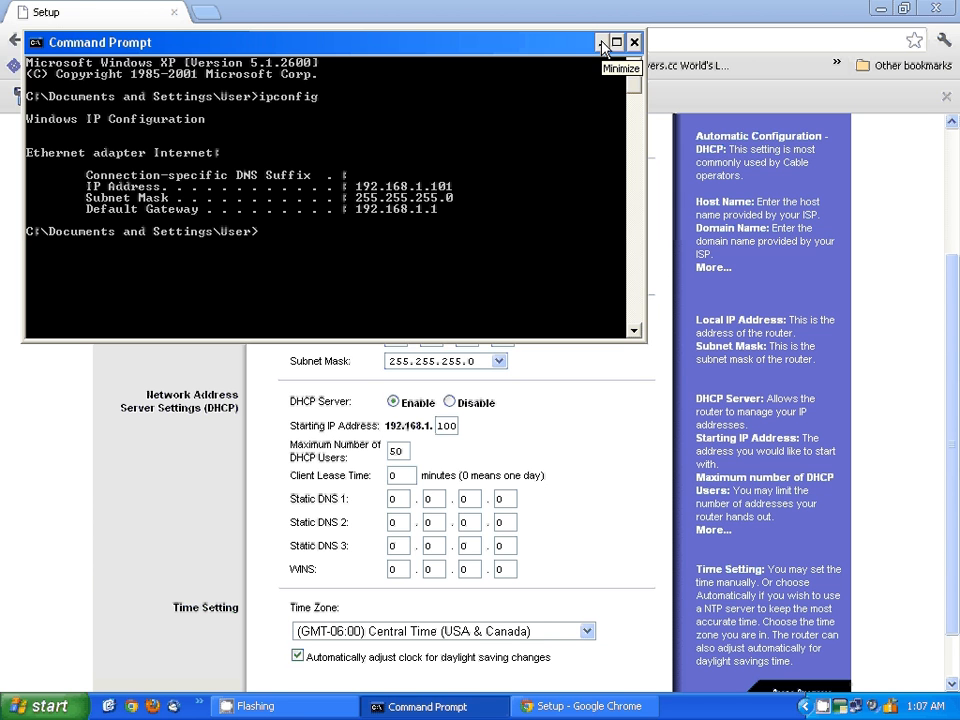
left_click(601, 42)
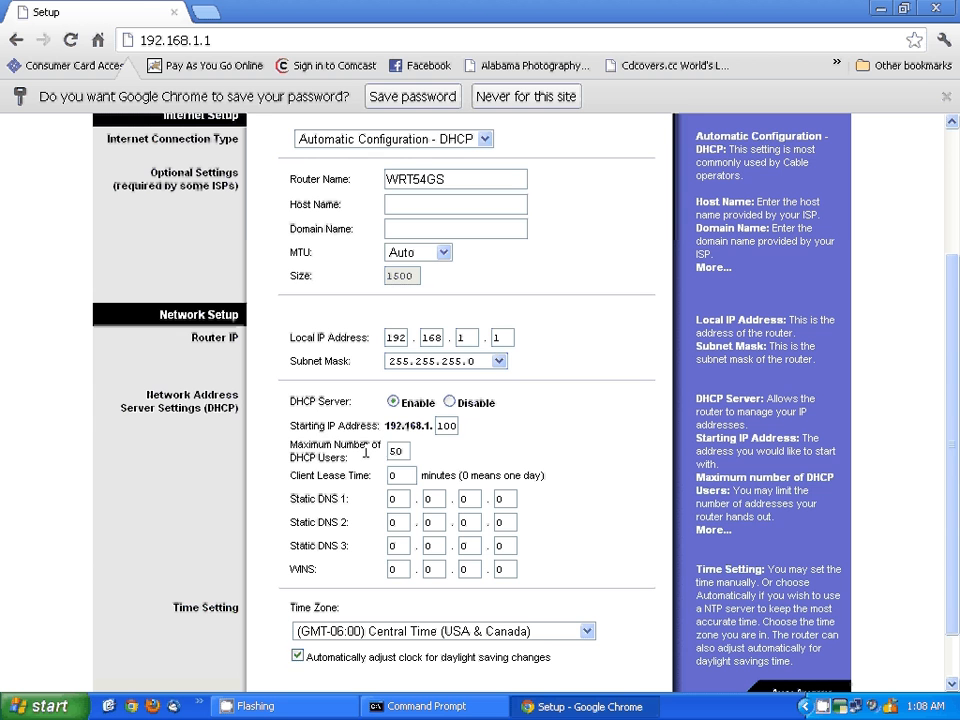
mouse_move(493, 454)
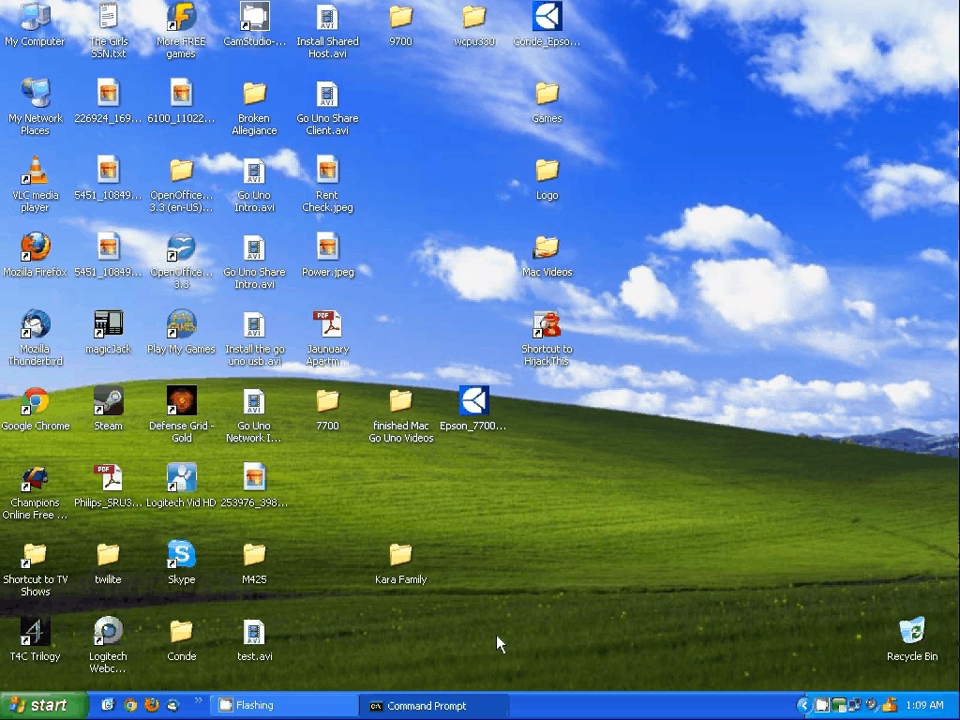
mouse_move(616, 606)
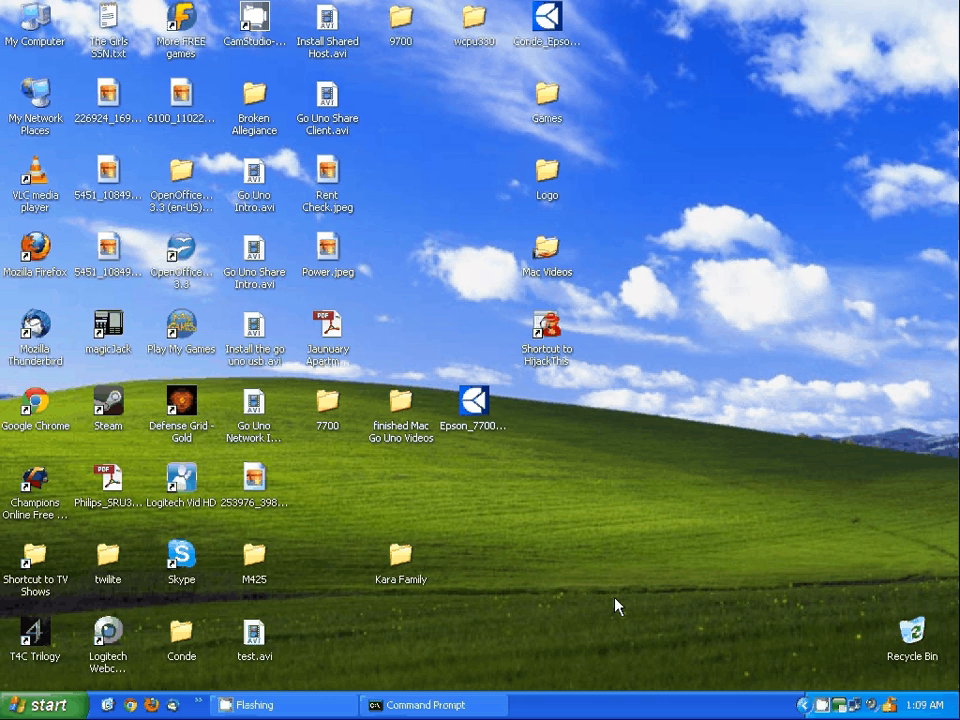